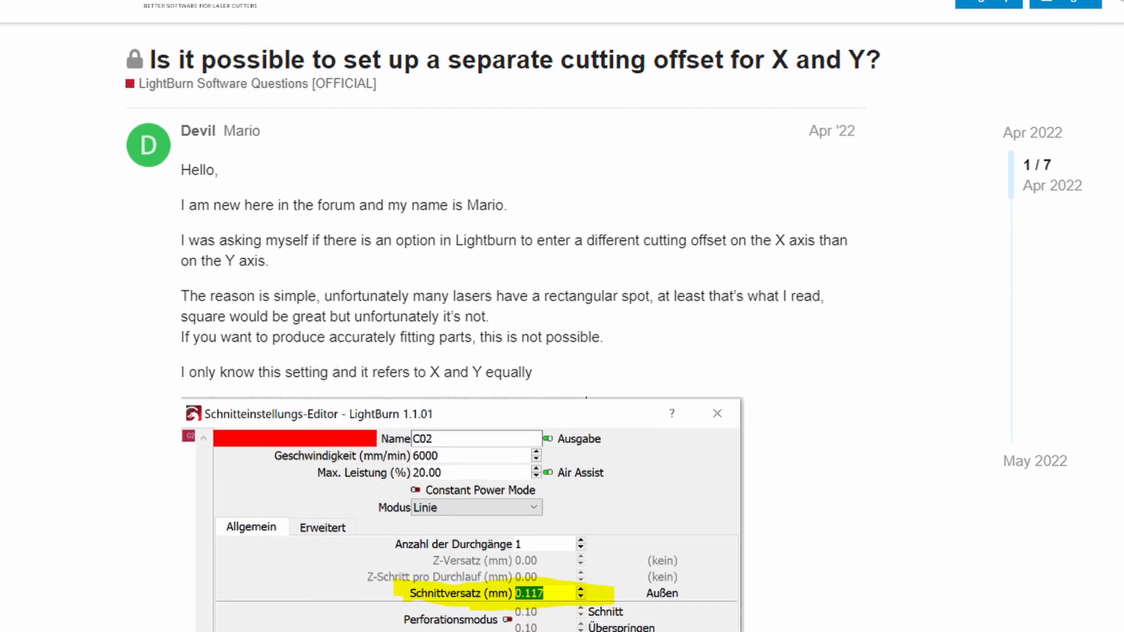
Set the selected rectangle's height to 20.000 mm, making it a 20 × 20 mm square.
scroll(down, 3)
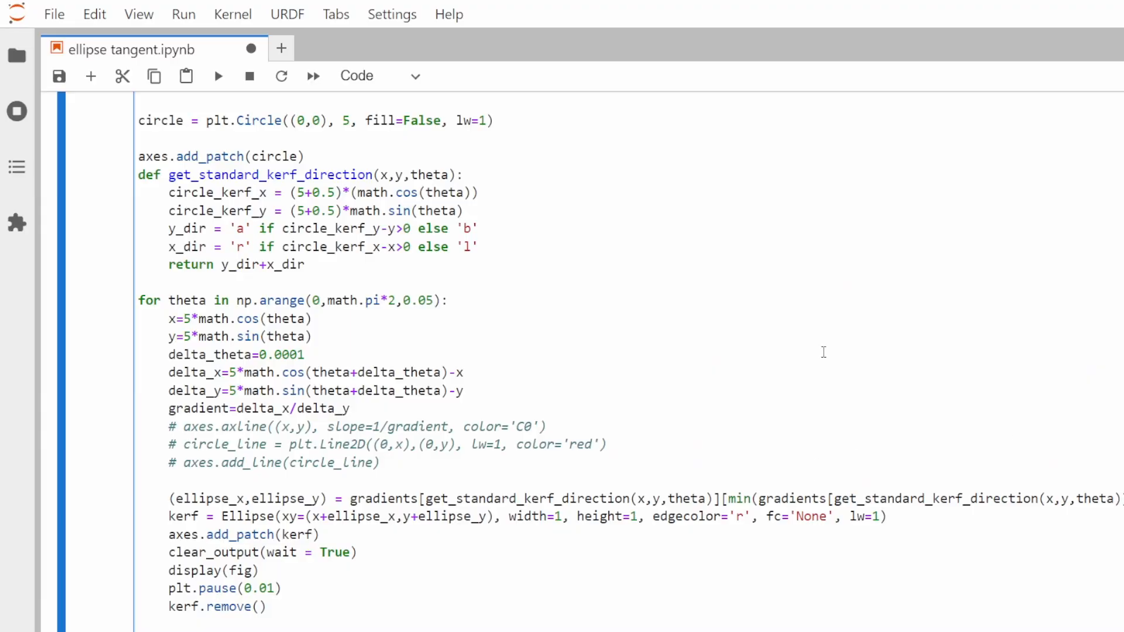
click(218, 76)
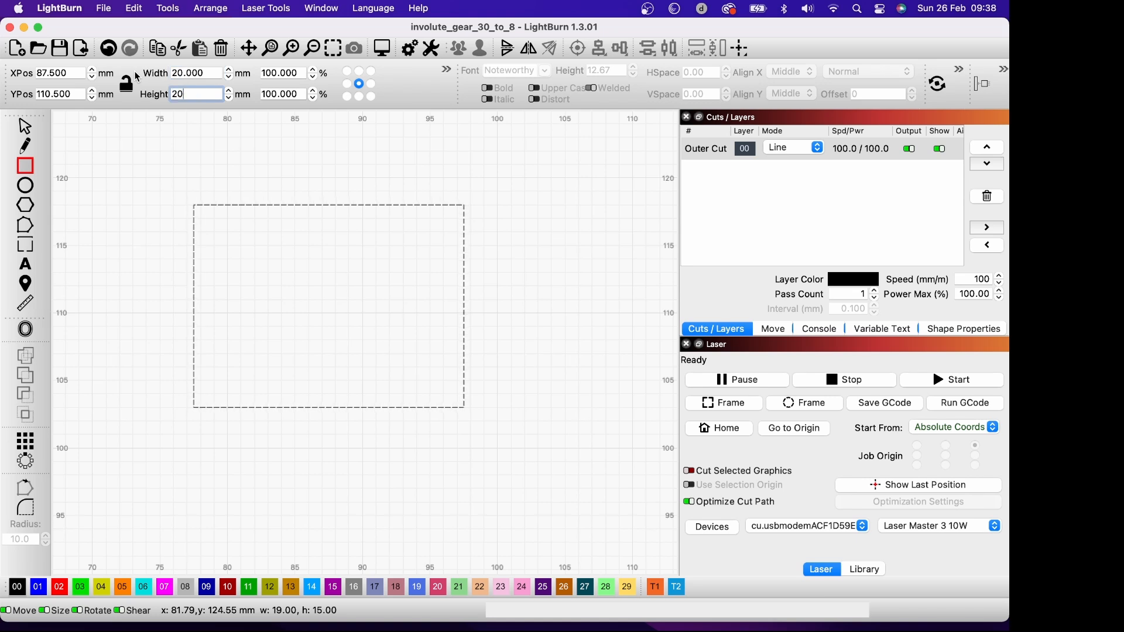
text(20.000)
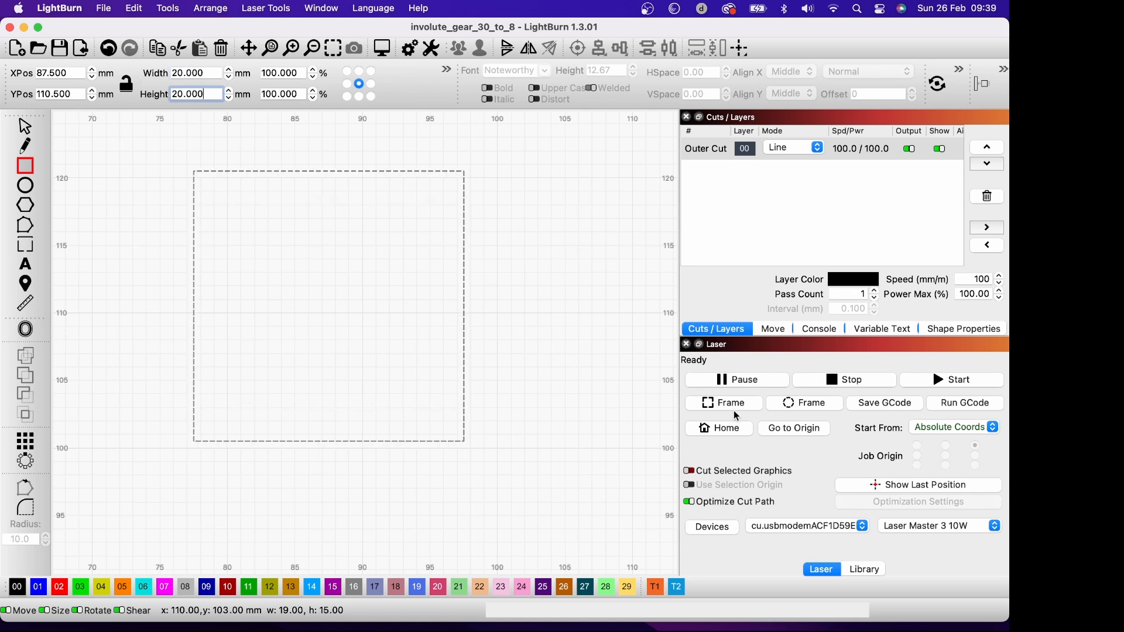